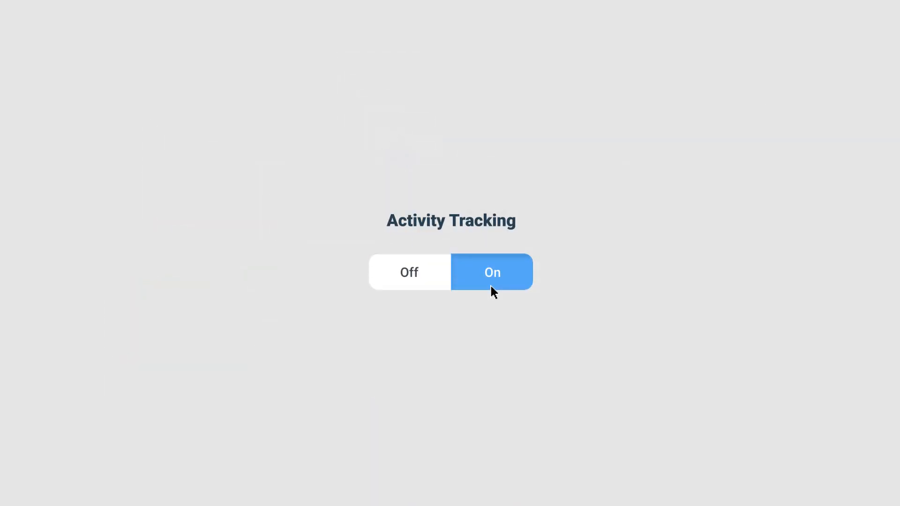
- Turn the Activity Tracking toggle to Off
left_click(409, 272)
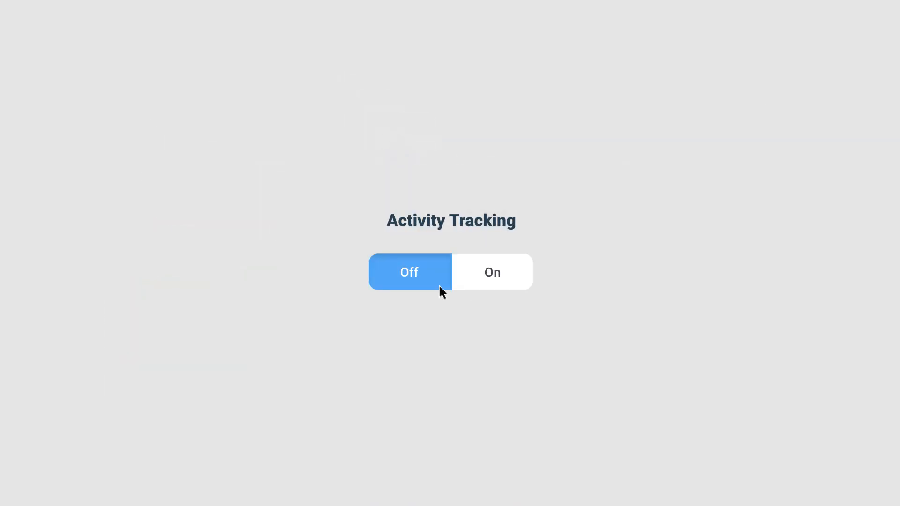
left_click(491, 272)
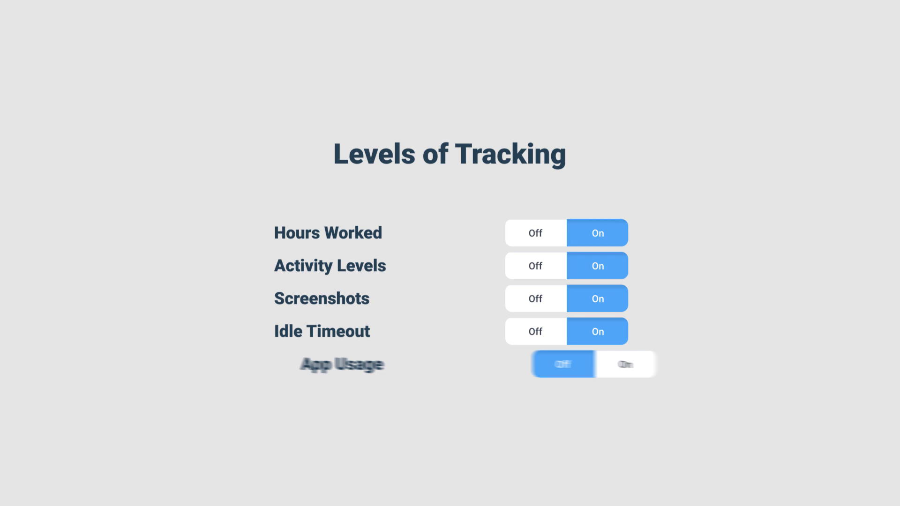
- Open Levels of Tracking with Hours Worked, Activity Levels, Screenshots and Idle Timeout on
left_click(565, 364)
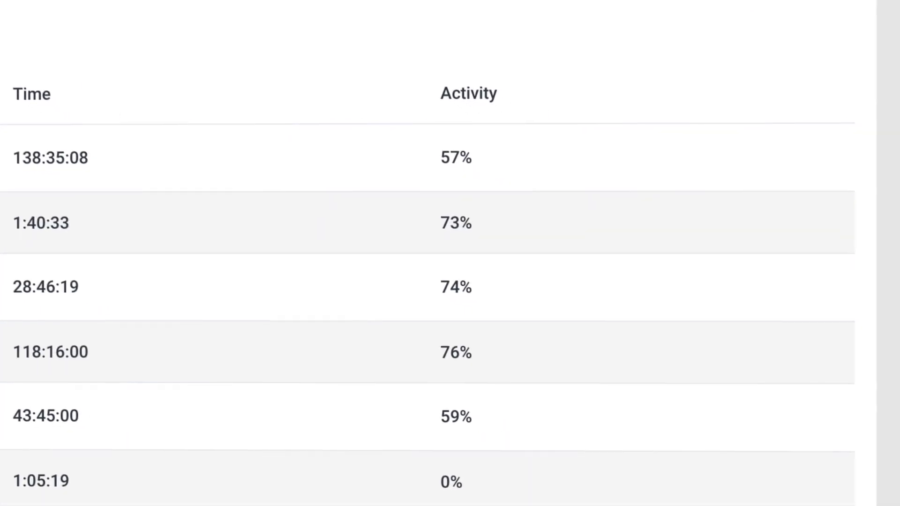
- Scroll the report's Time and Activity columns, with activity from 0% to 76%
scroll("down", 3)
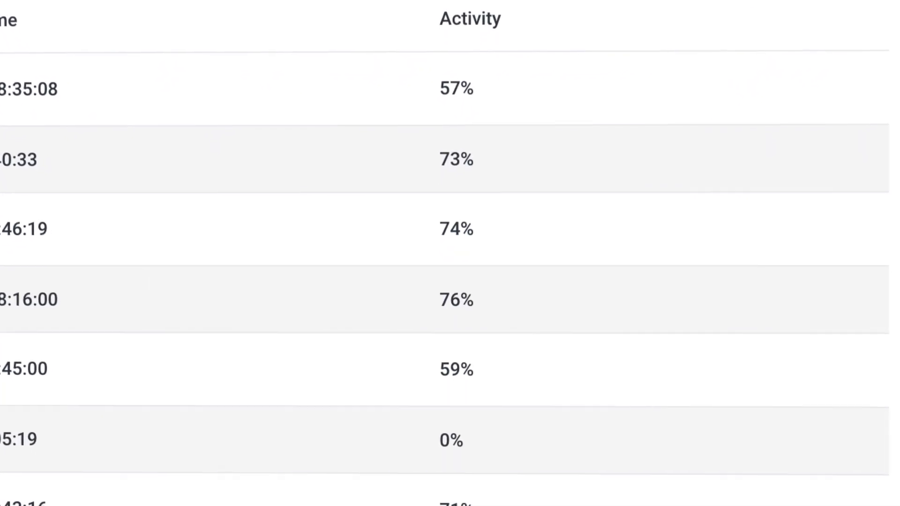
scroll("down", 3)
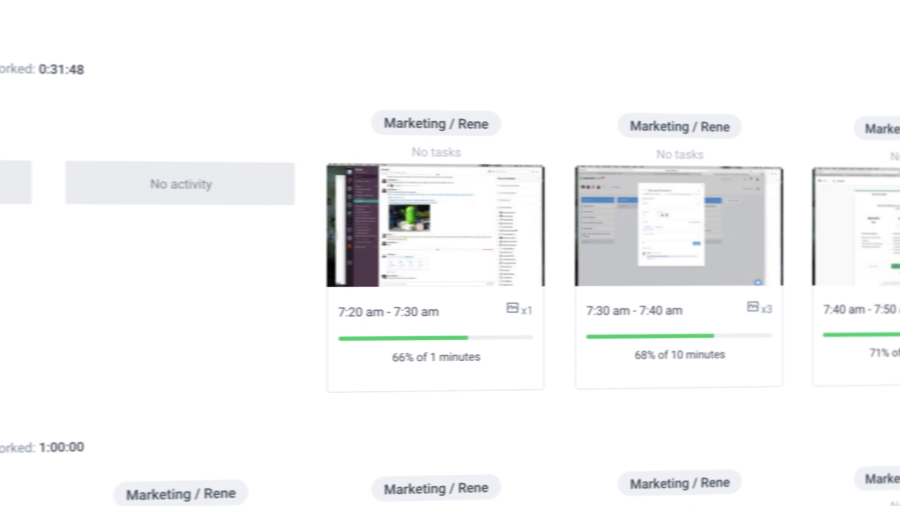
- Browse the Fri, Jan 26, 2018 screenshot cards with their activity percentages
scroll("right", 3)
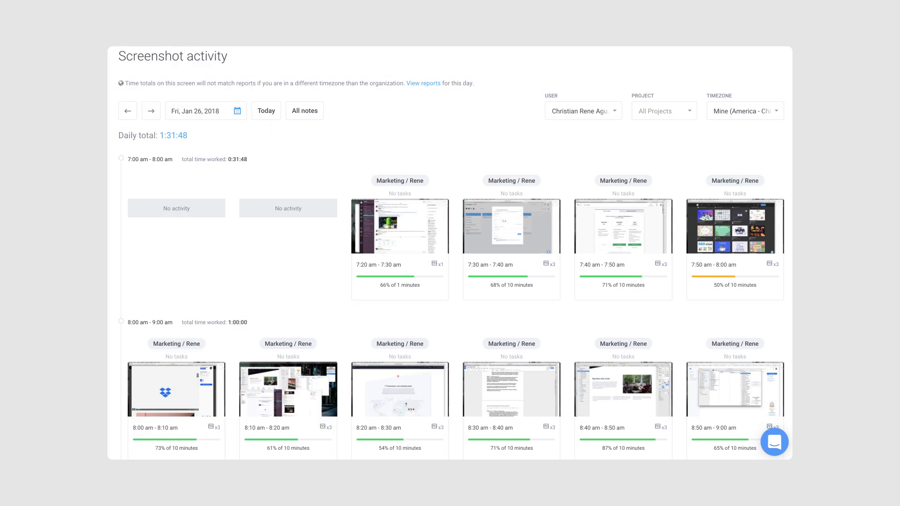
scroll("down", 3)
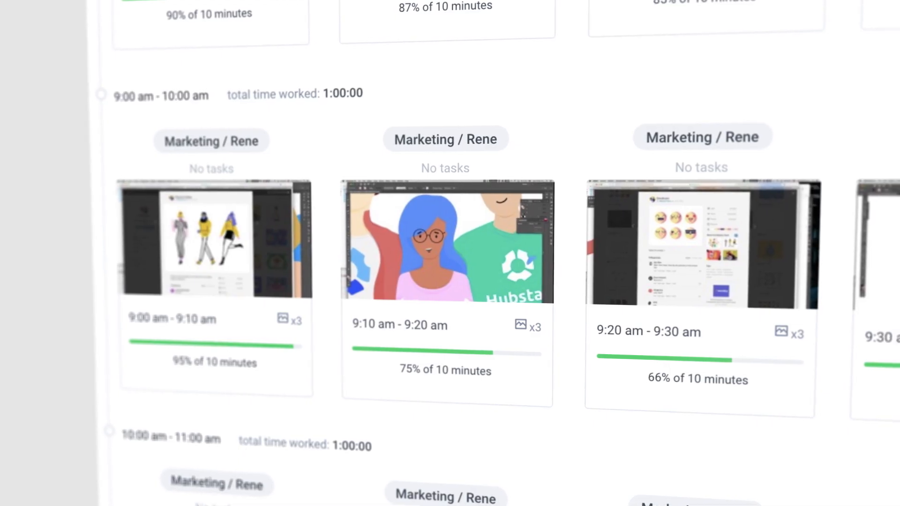
scroll("right", 3)
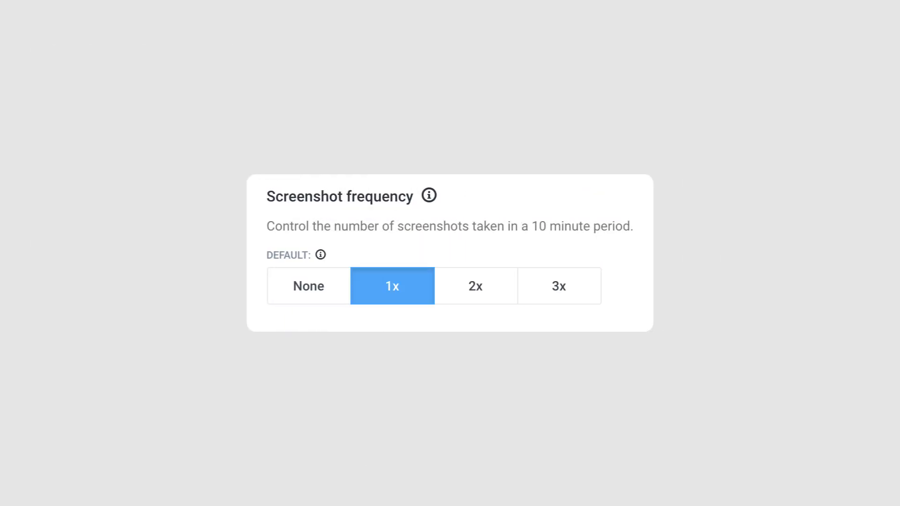
- Choose 1x under Default screenshot frequency
left_click(307, 285)
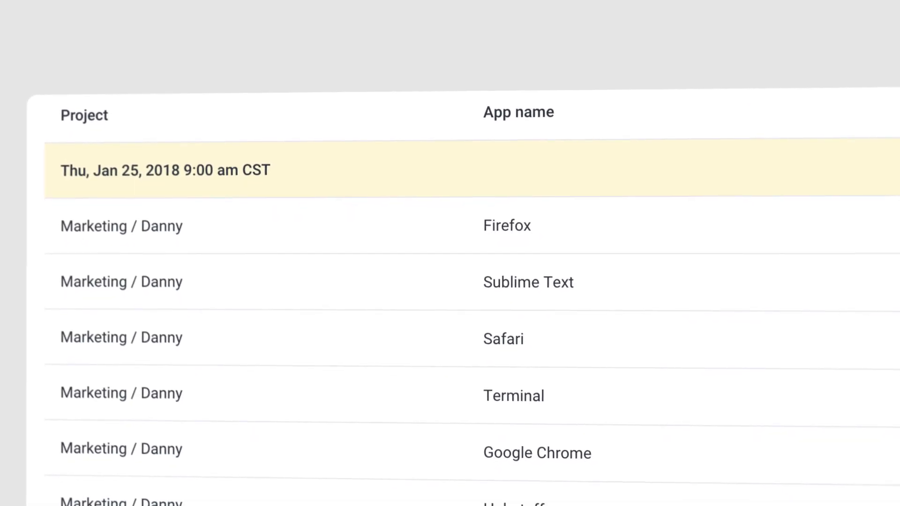
- Scroll the App activity report's Project and App name columns (Firefox, Safari, Terminal)
scroll("down", 3)
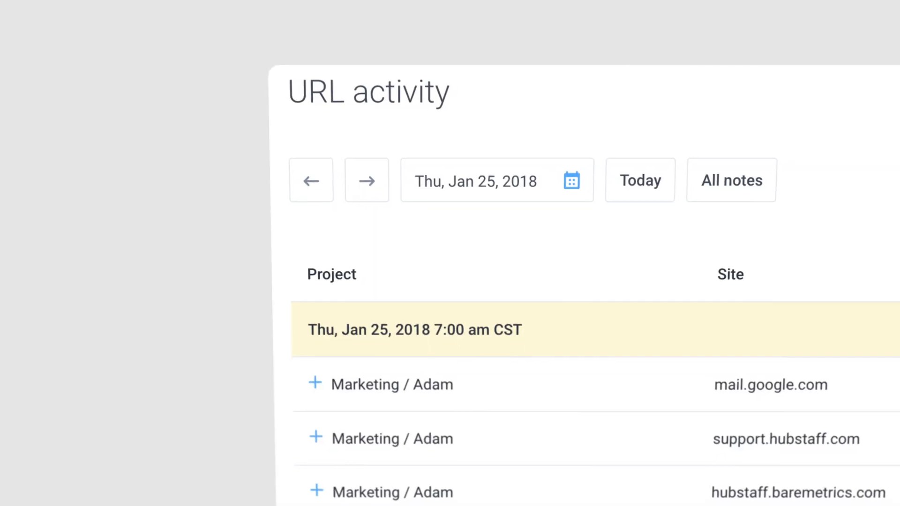
- Scroll the Jan 25, 2018 URL activity list, including mail.google.com
scroll("down", 3)
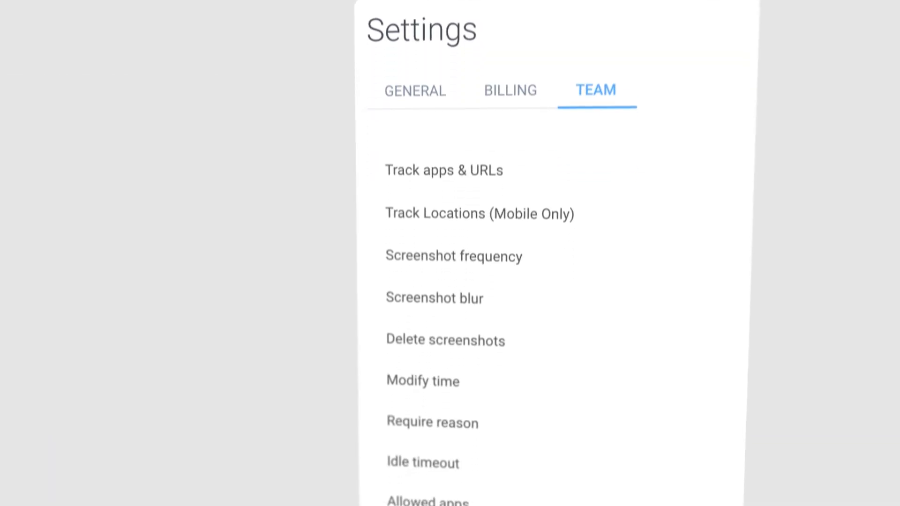
- Scroll the TEAM settings to reveal Allowed apps, Record activity, Keep idle time and Shift alerts
scroll("down", 3)
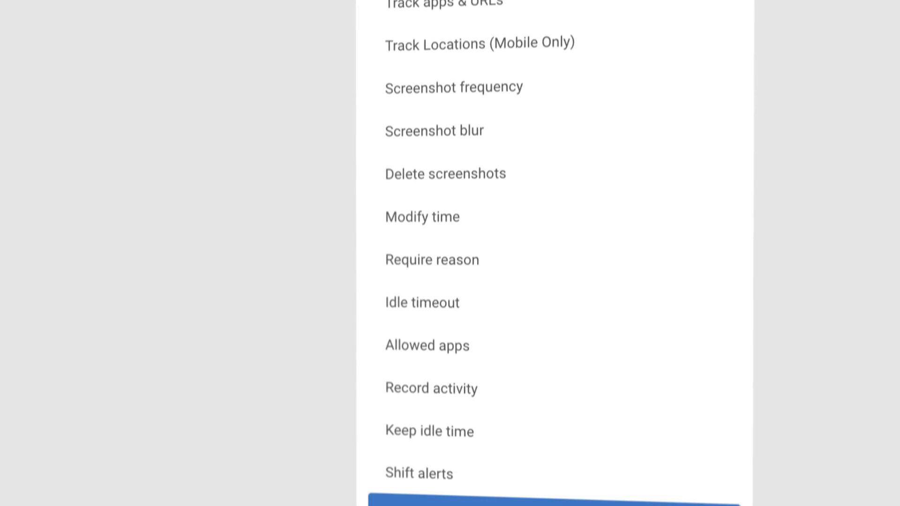